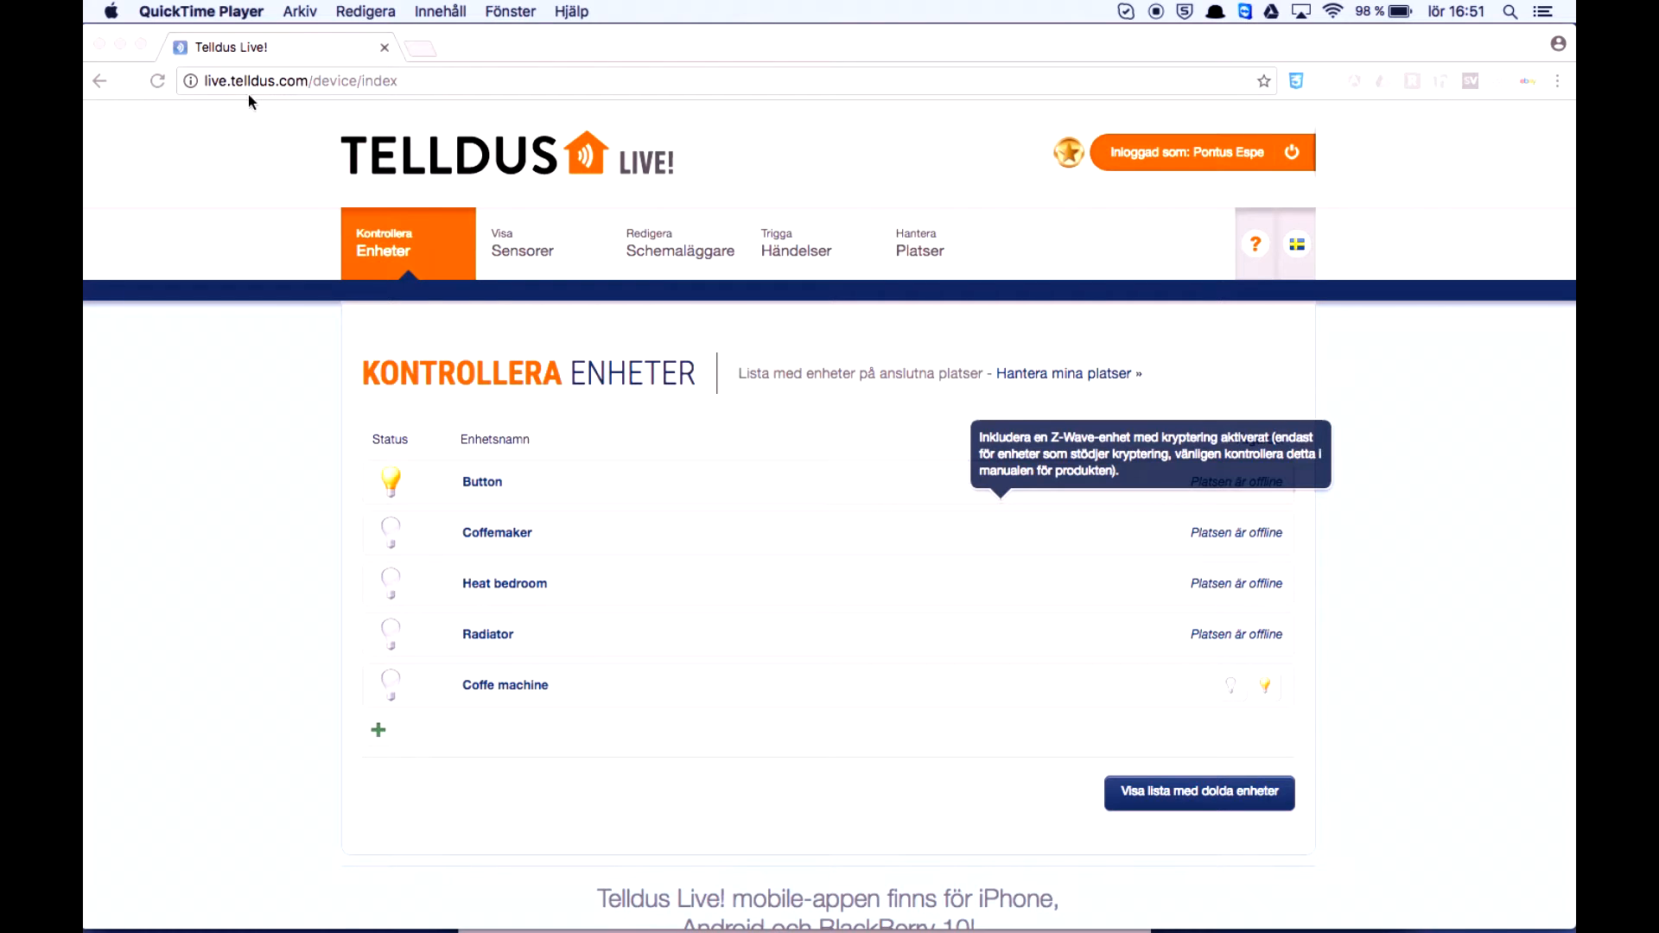
mouse_move(304, 93)
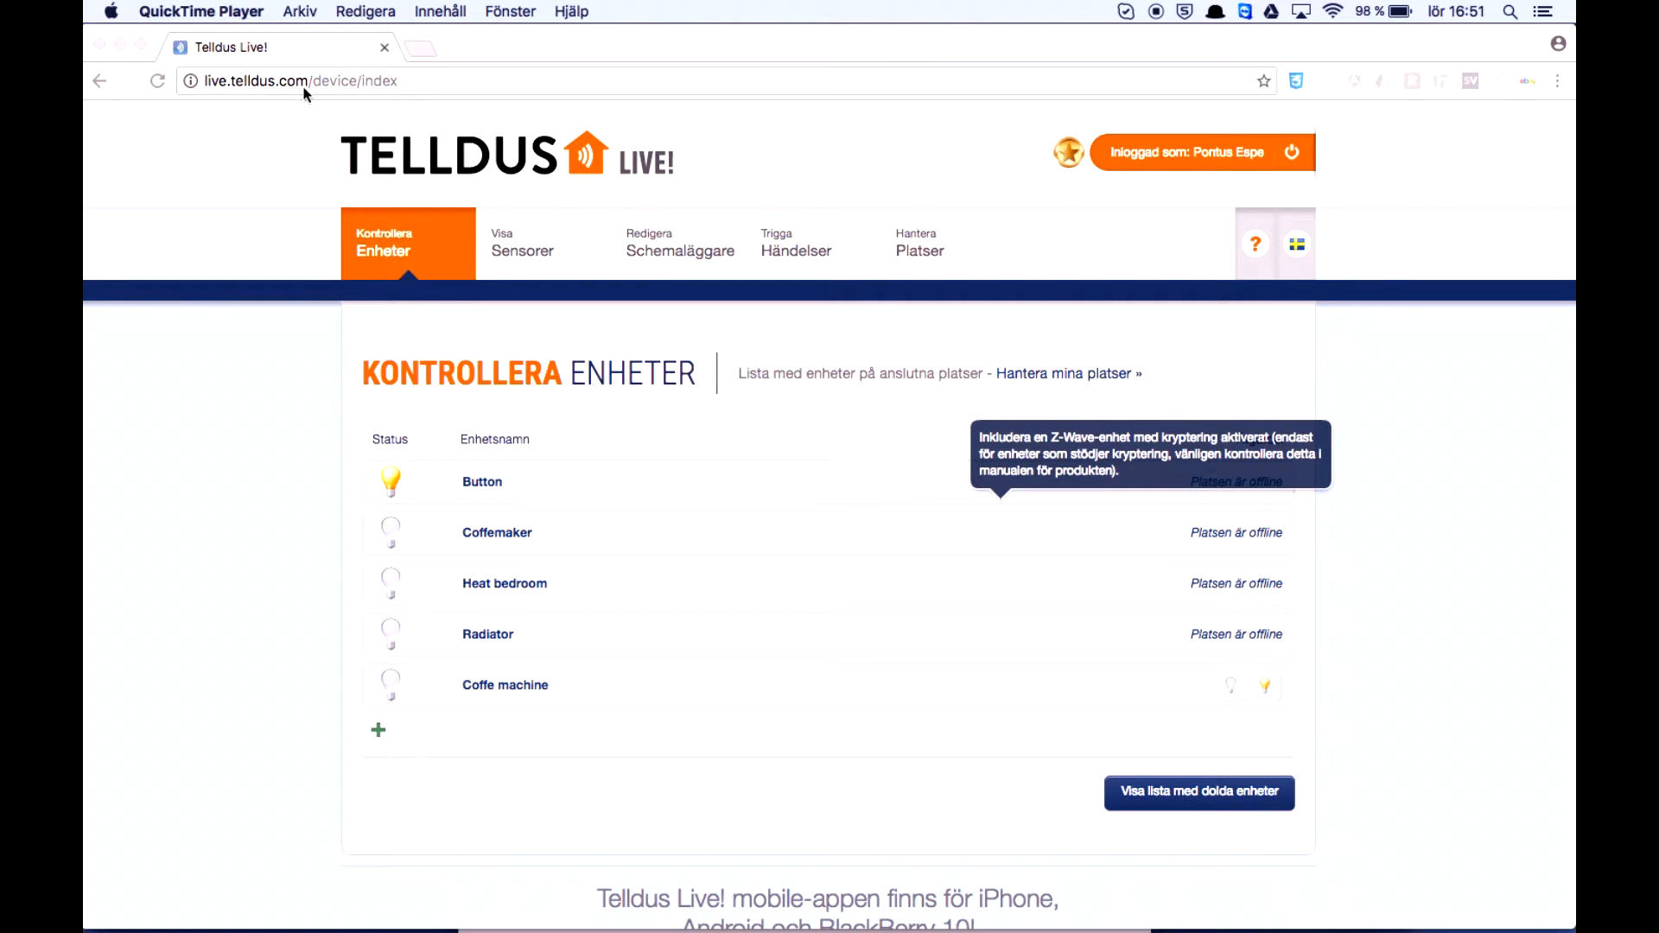
mouse_move(999, 220)
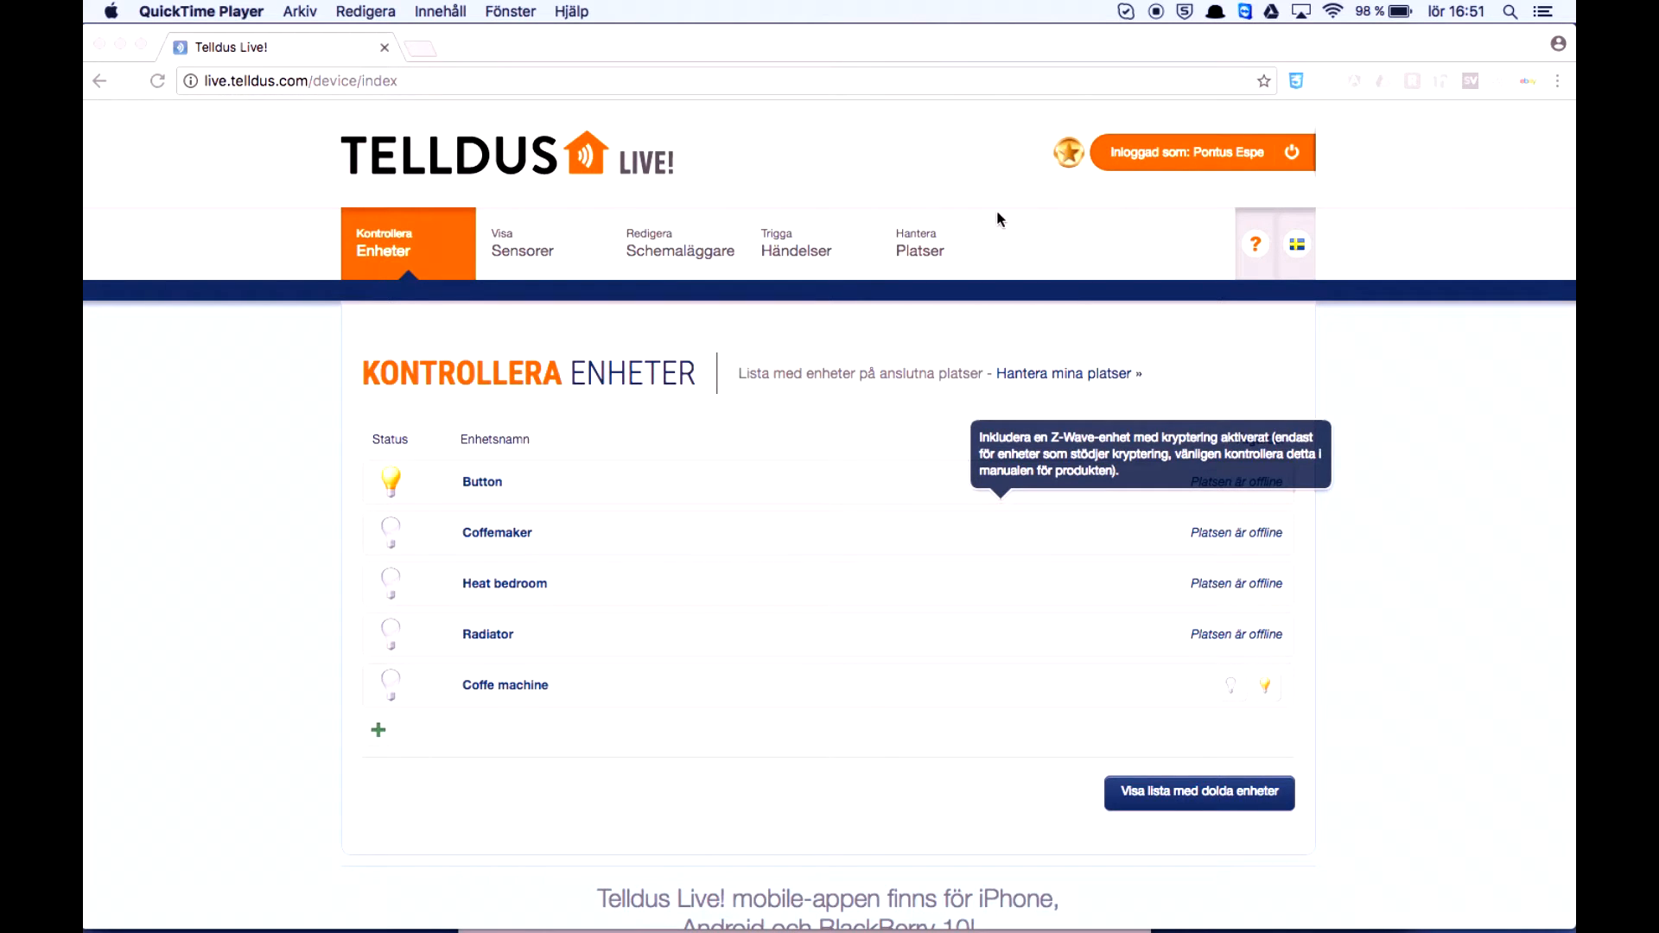
mouse_move(1033, 223)
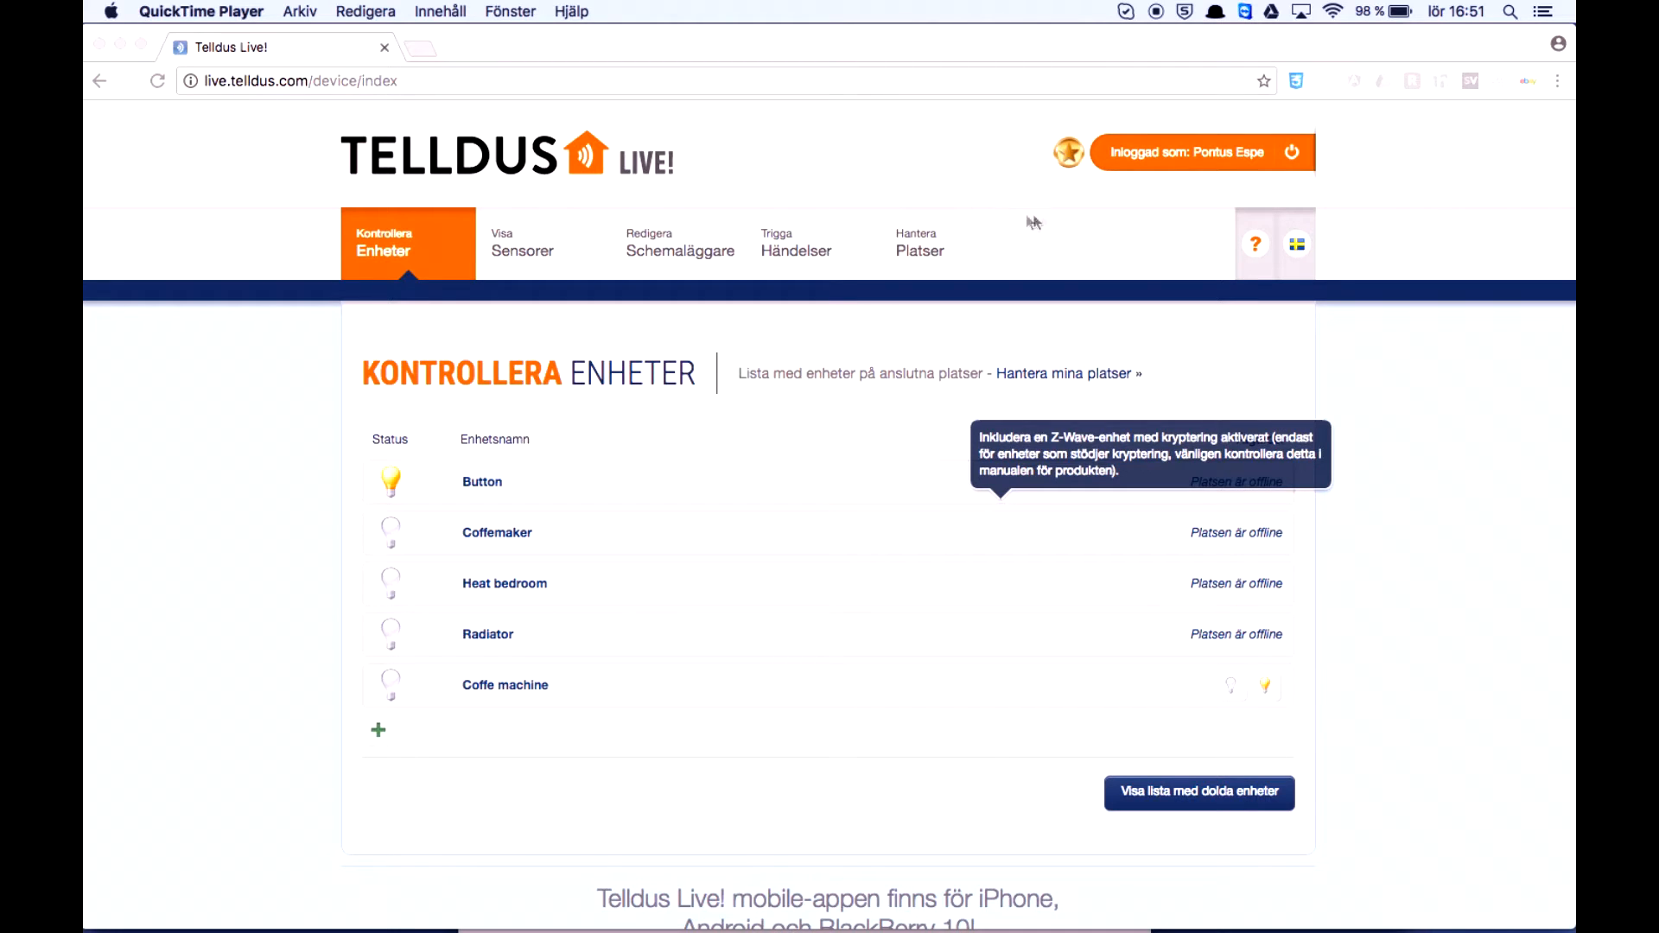
mouse_move(736, 266)
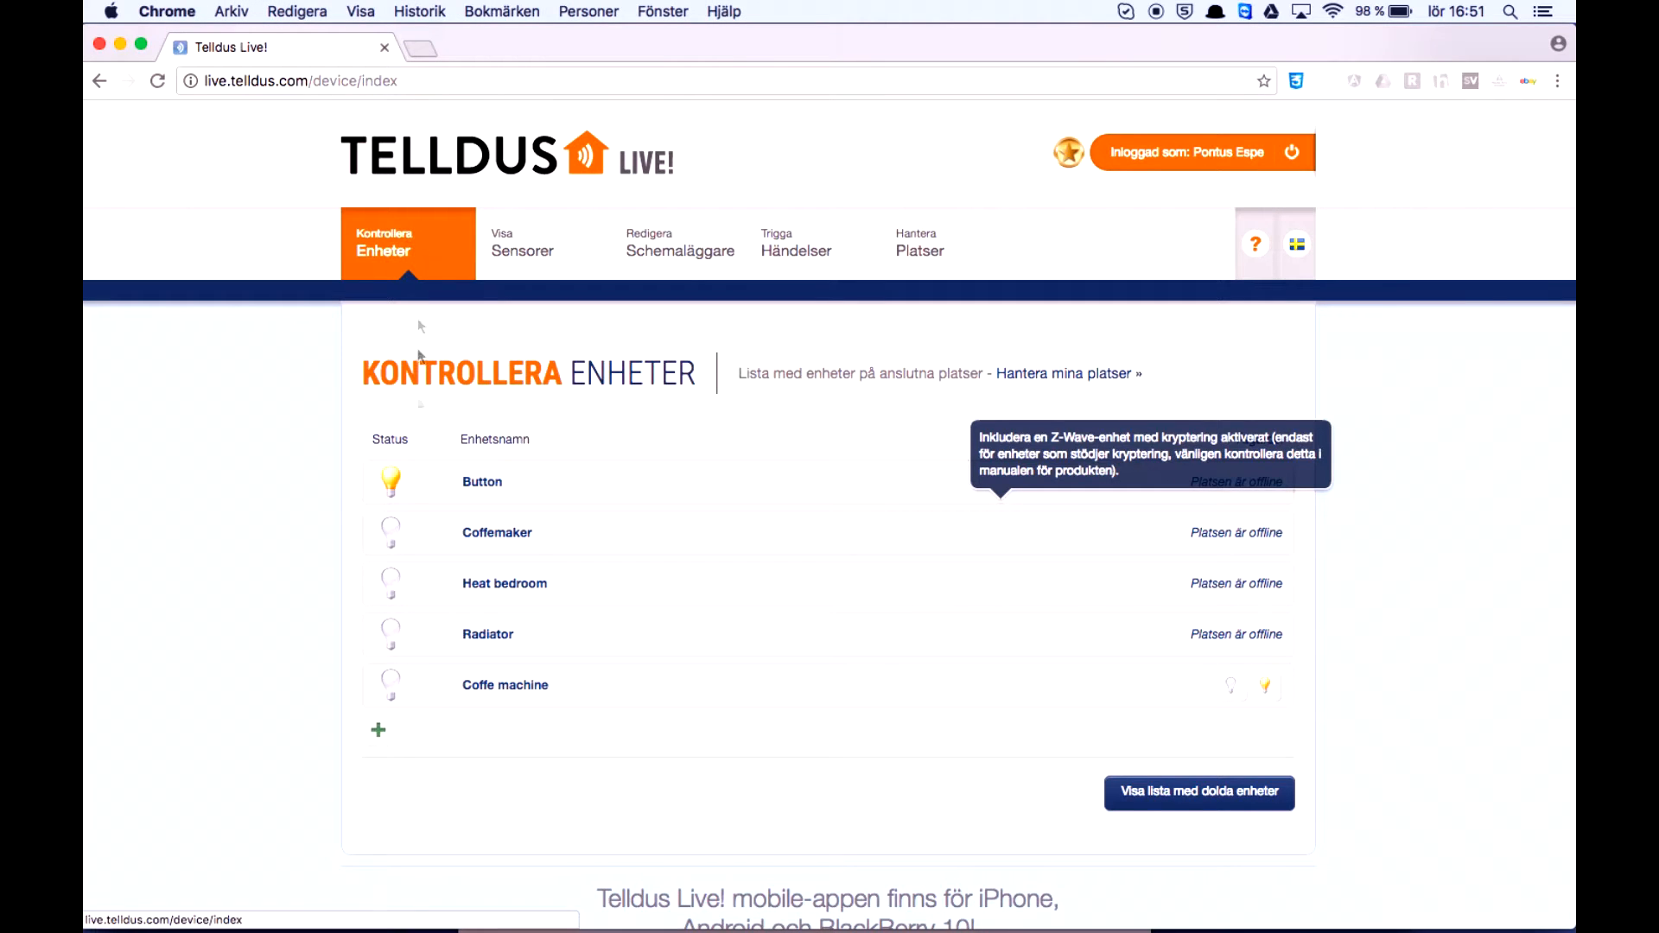
Step: Add a new device on Hem Z-net (TellStick ZNet Lite) named Lamp to the device list
click(377, 730)
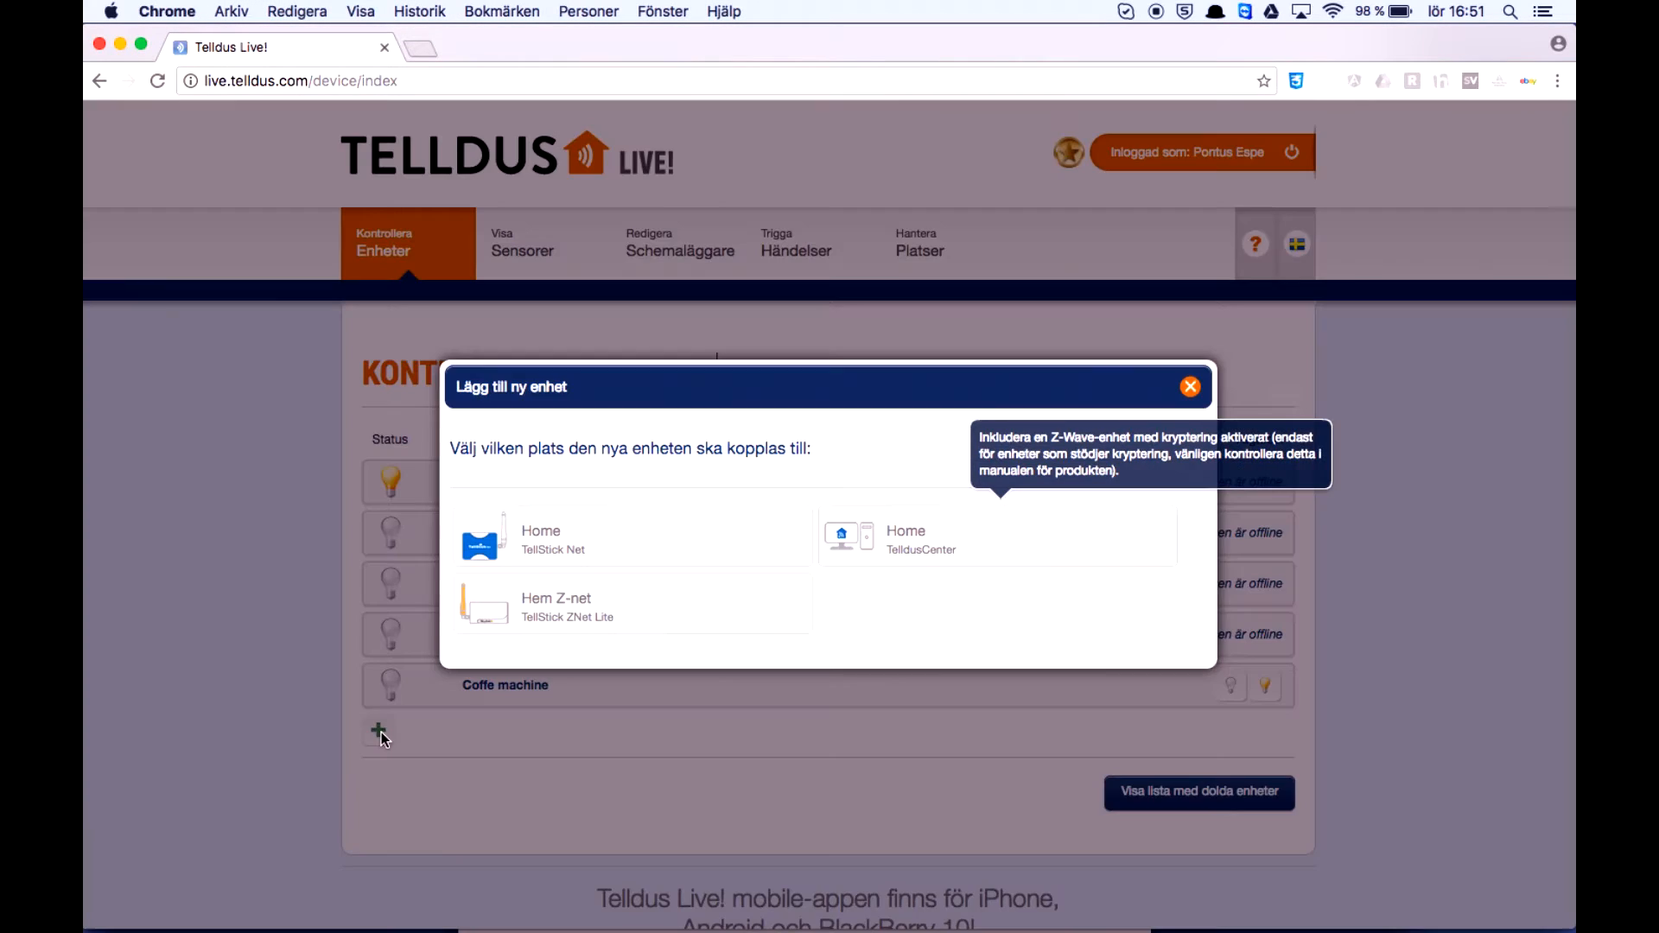
mouse_move(377, 758)
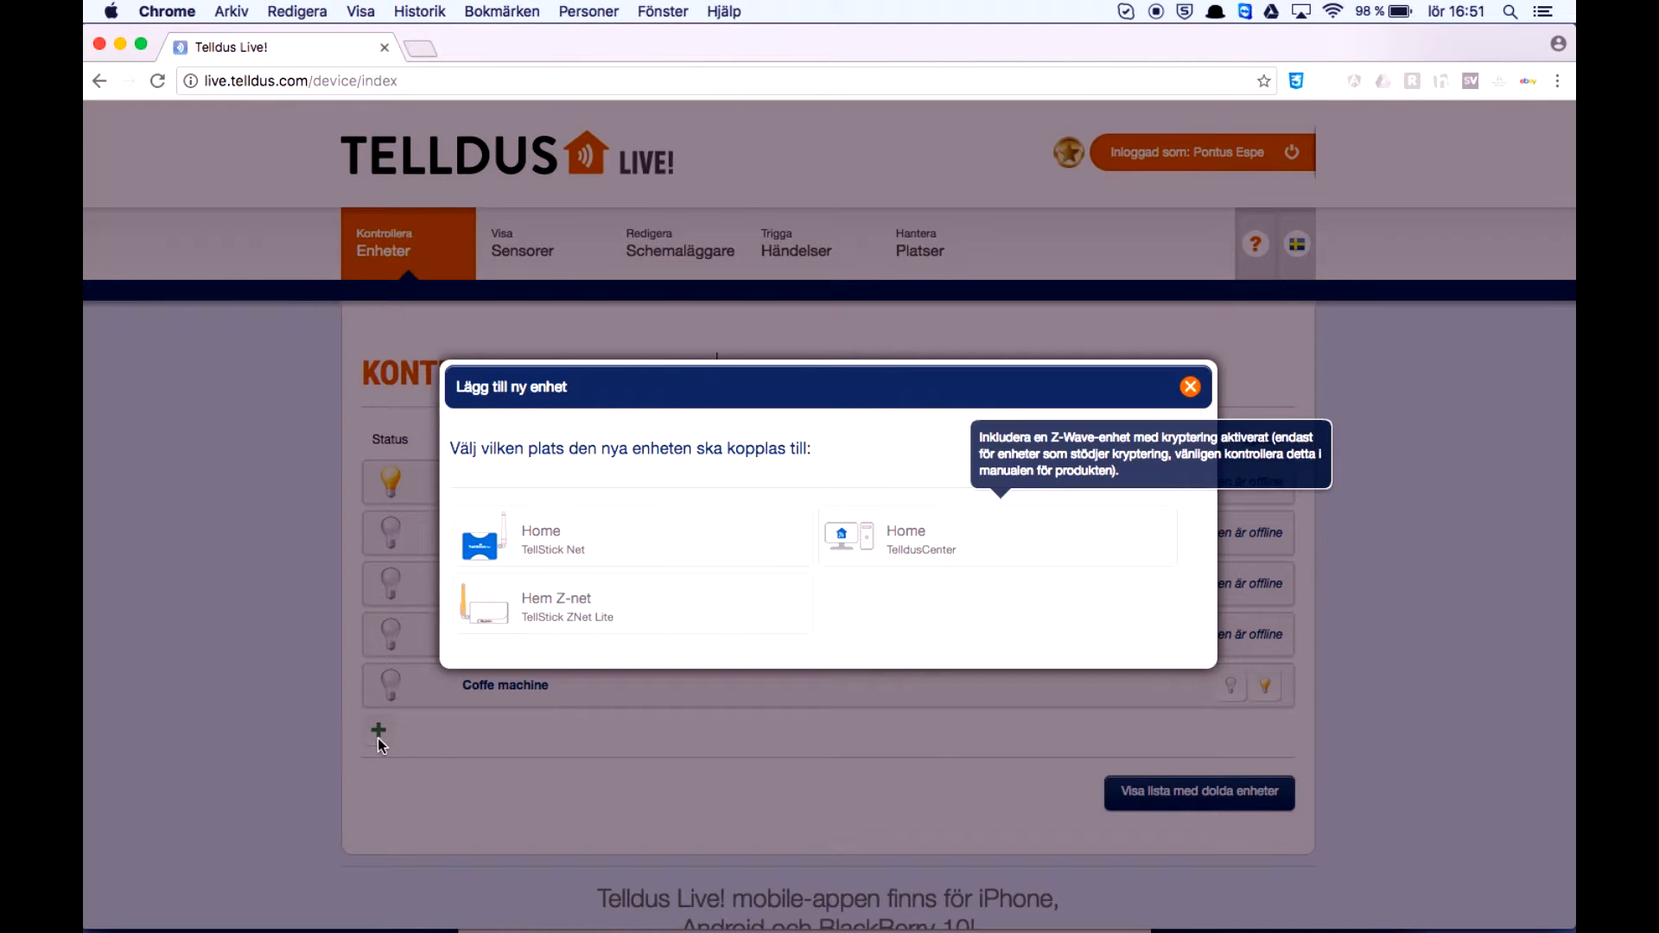
mouse_move(746, 728)
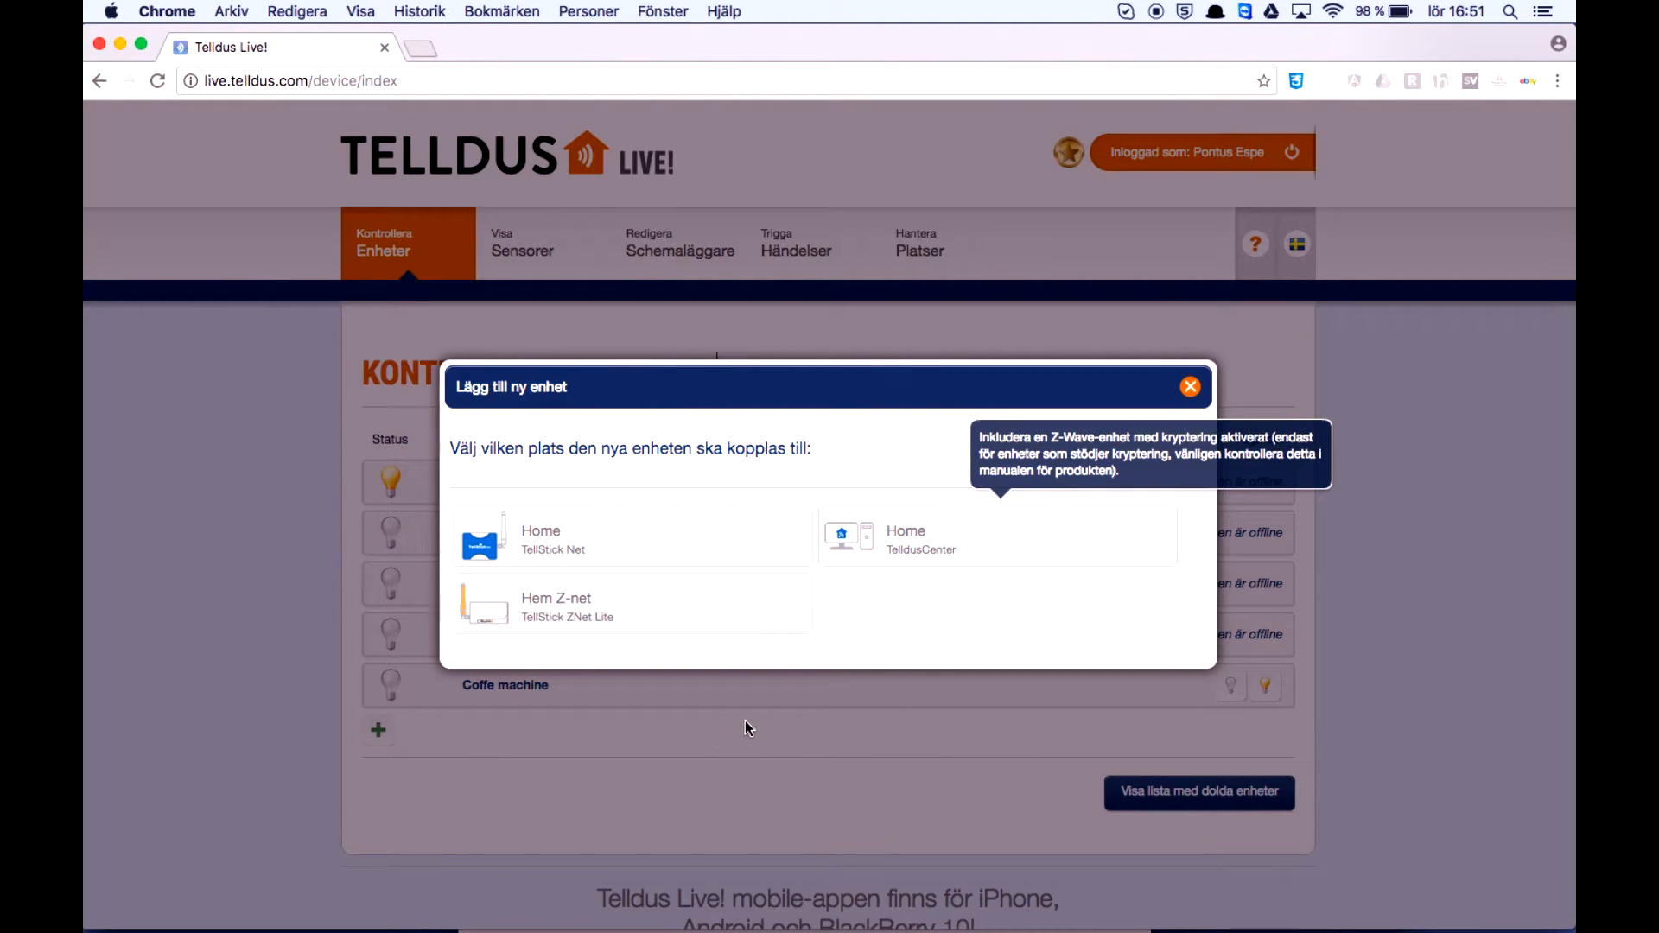
mouse_move(623, 627)
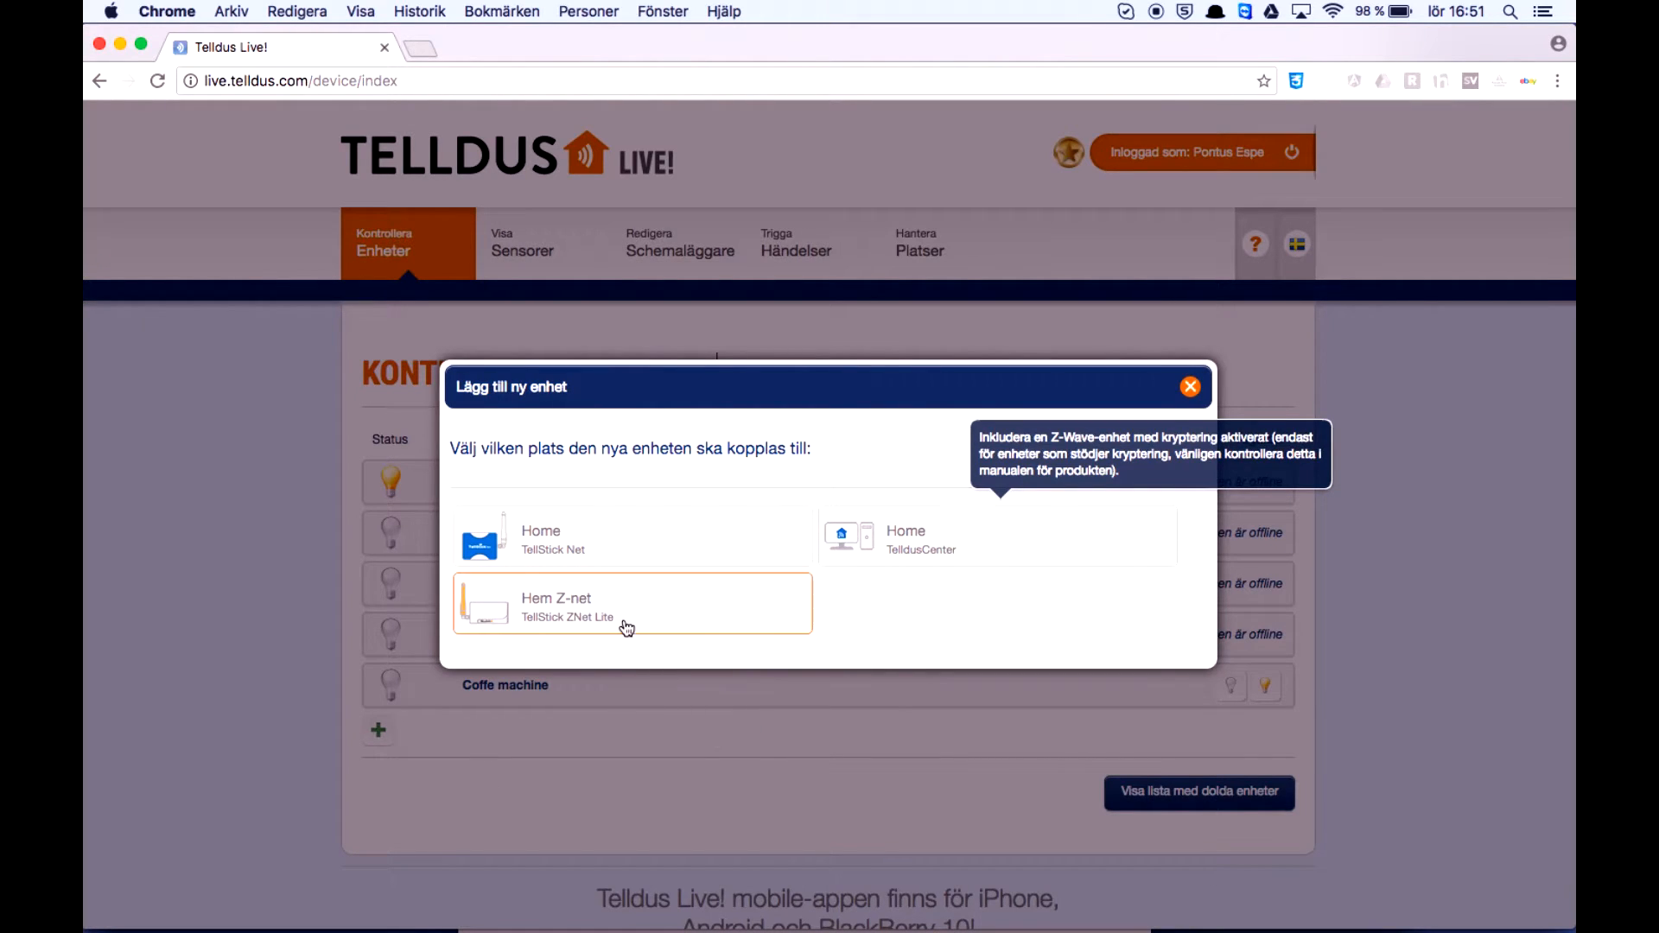
click(629, 605)
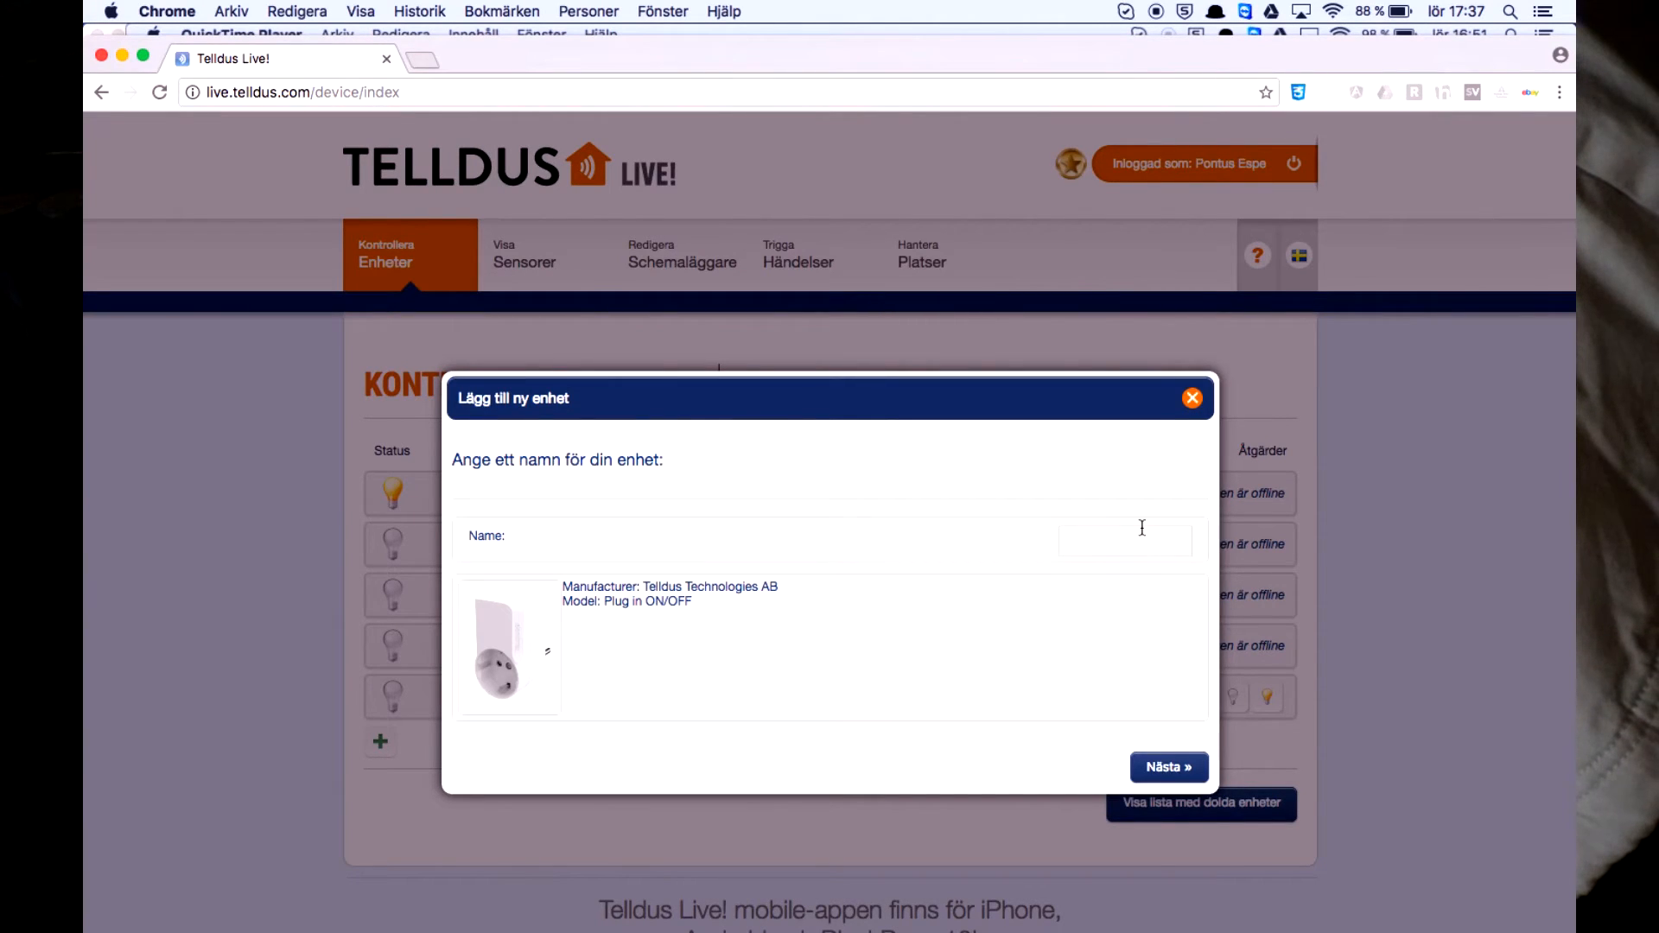
click(1125, 540)
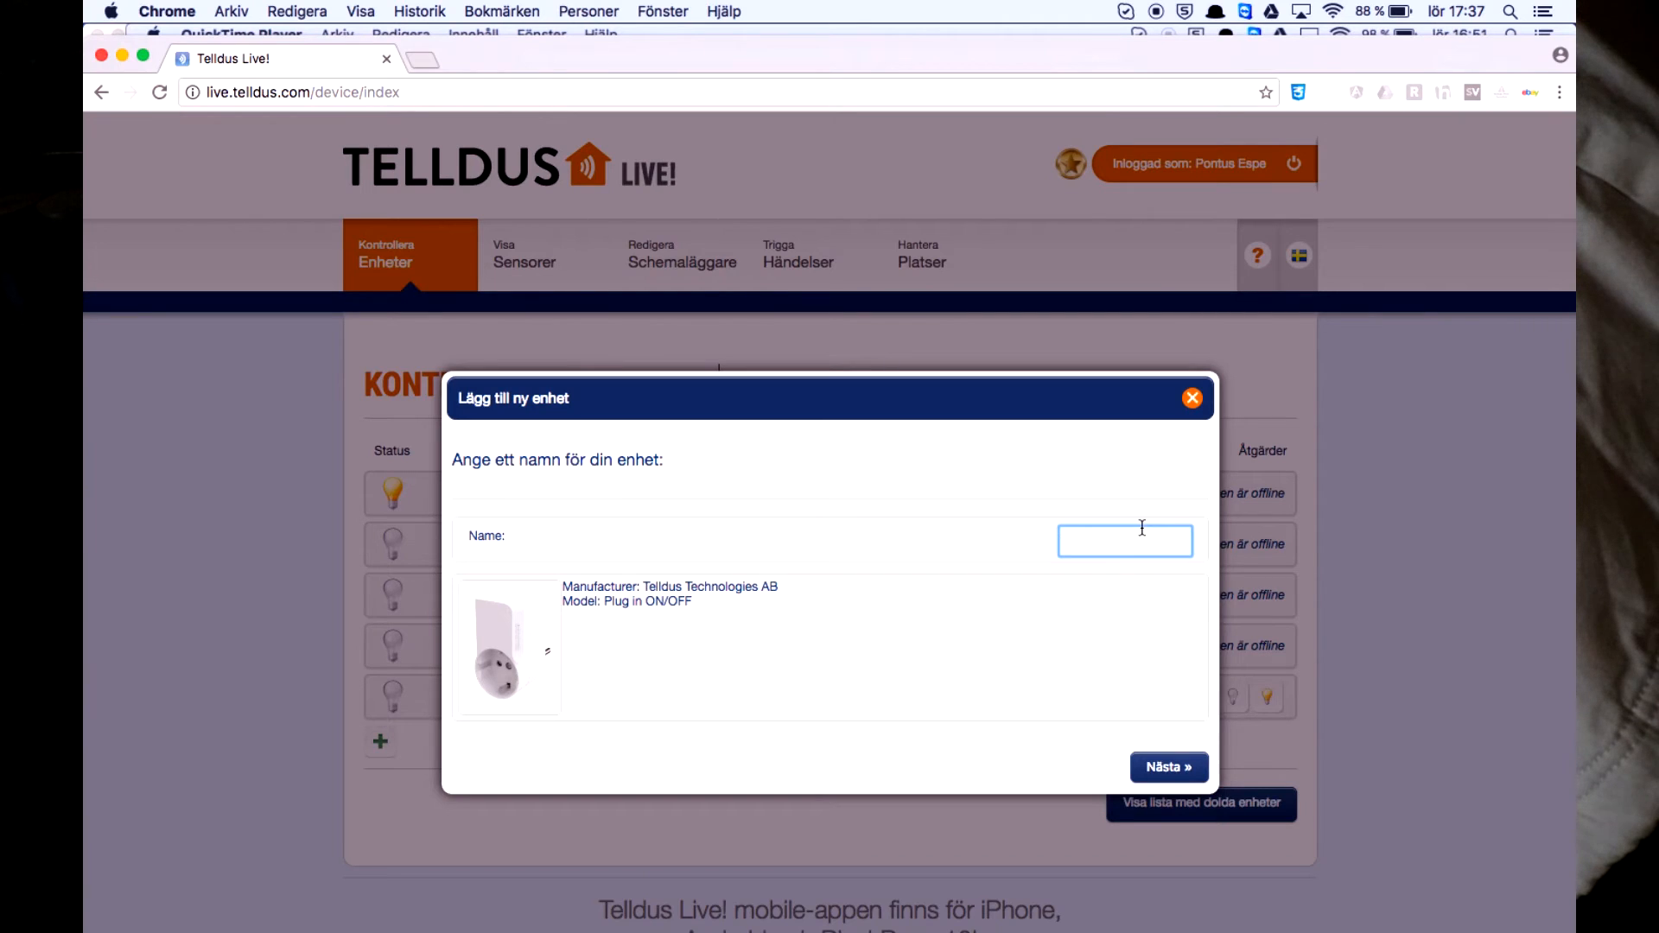
text(Lamp)
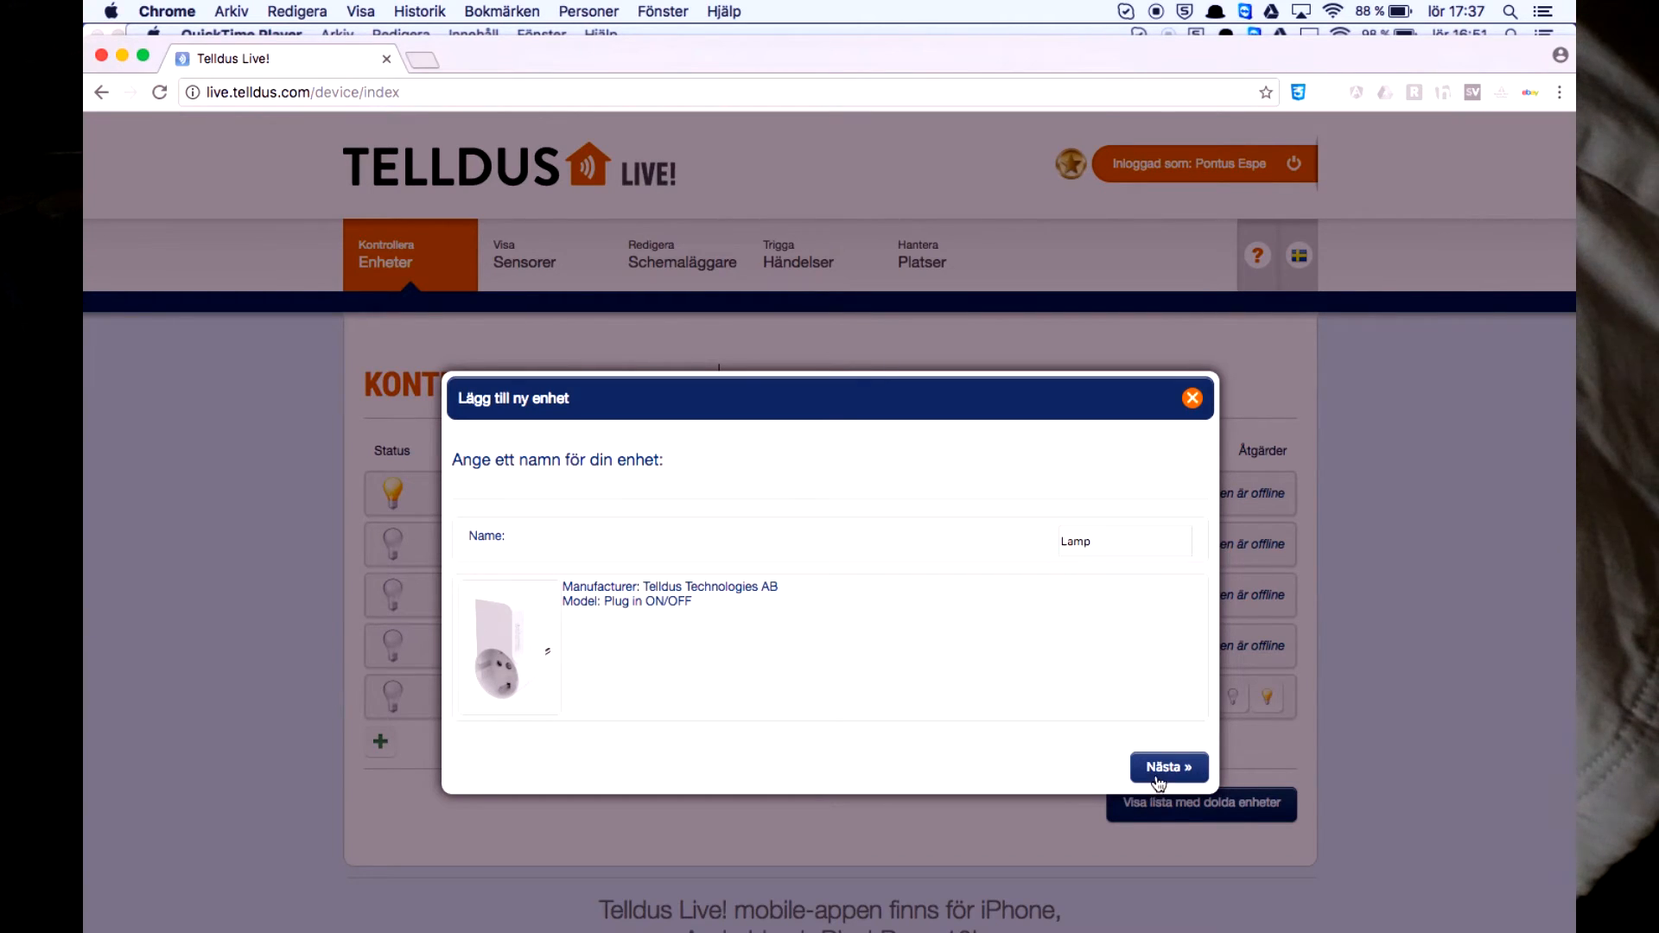
click(1168, 767)
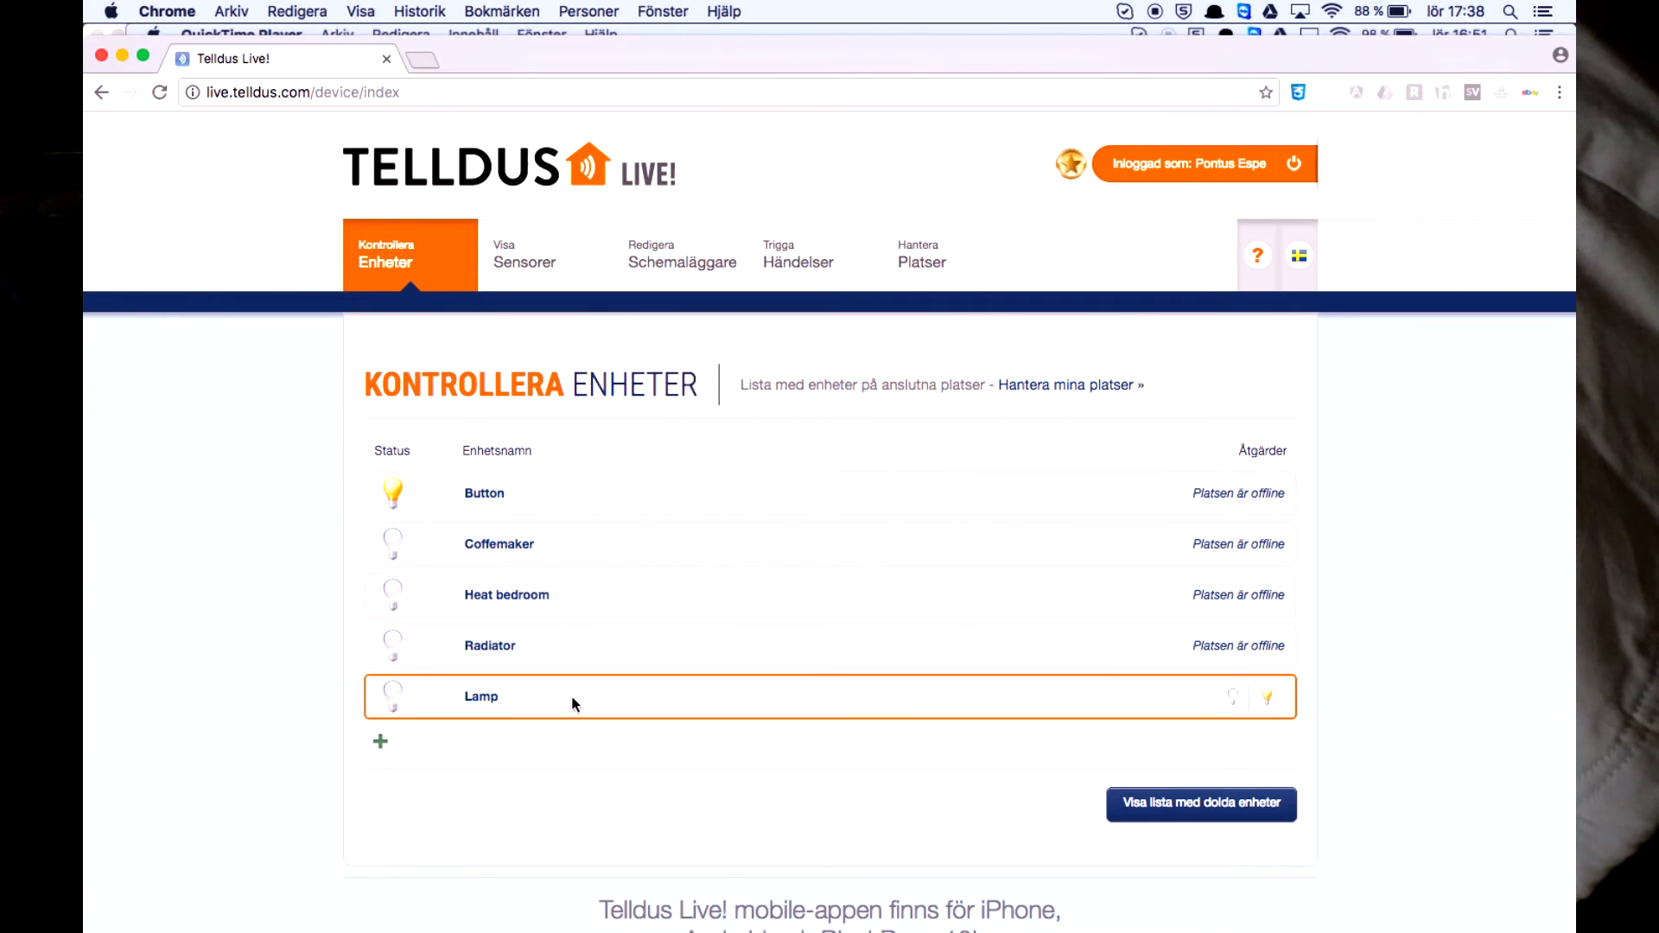
mouse_move(494, 716)
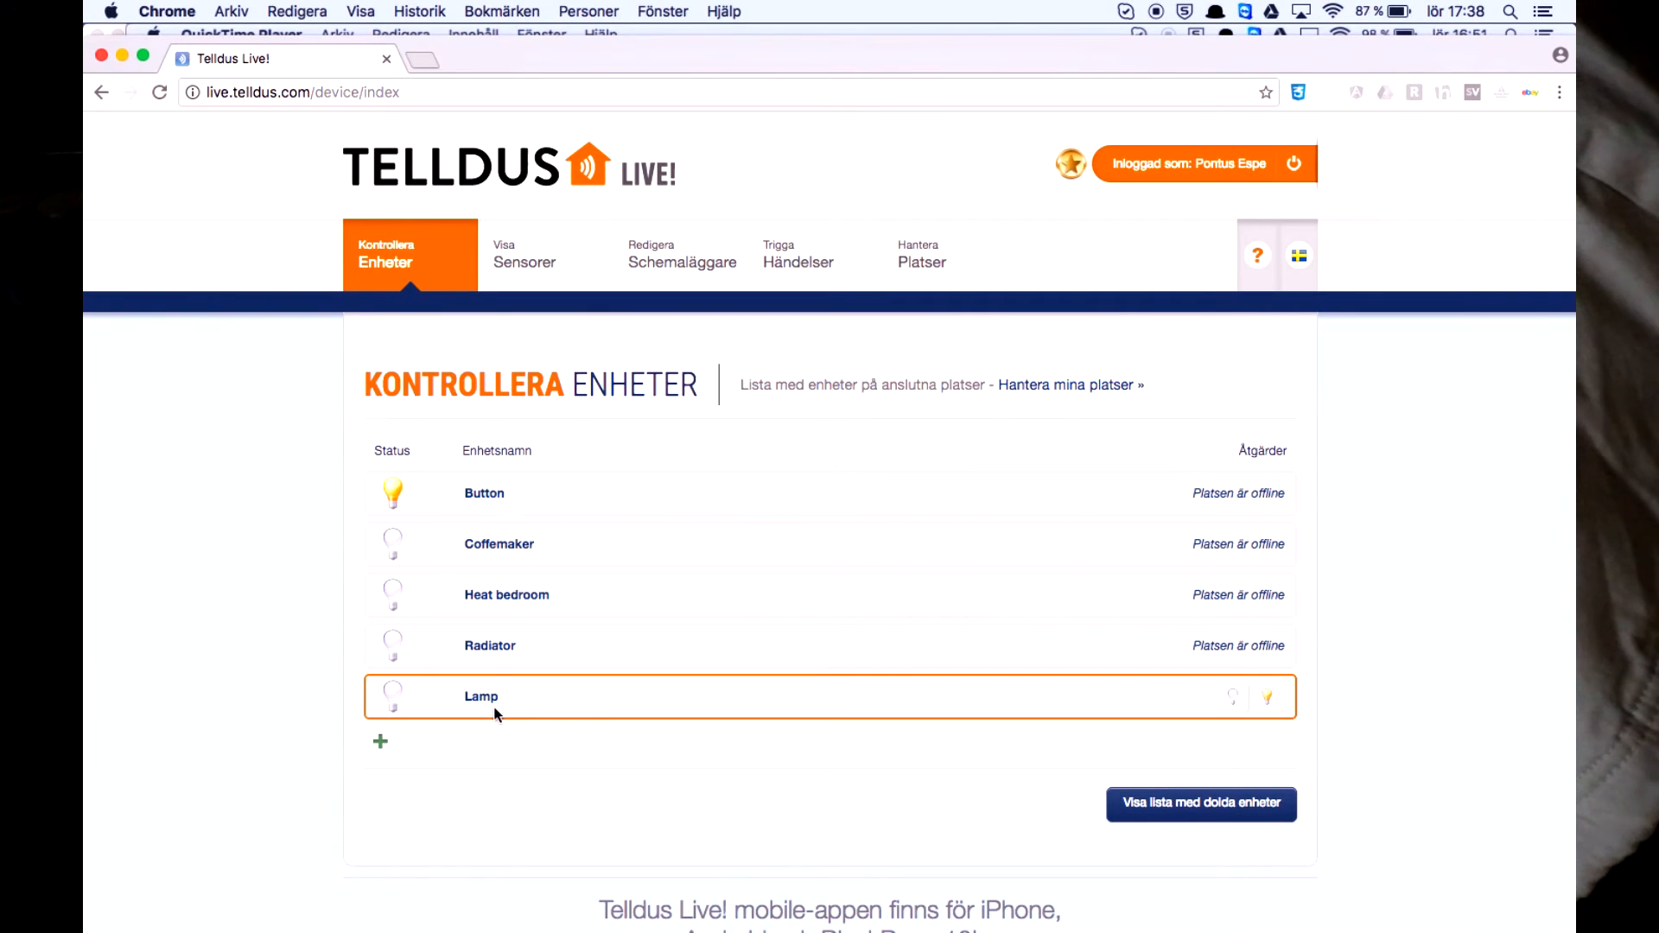